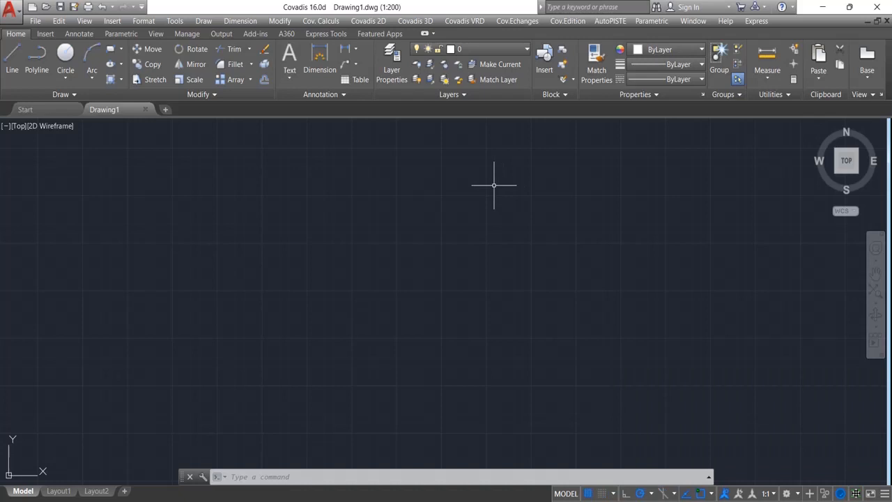
mouse_move(484, 186)
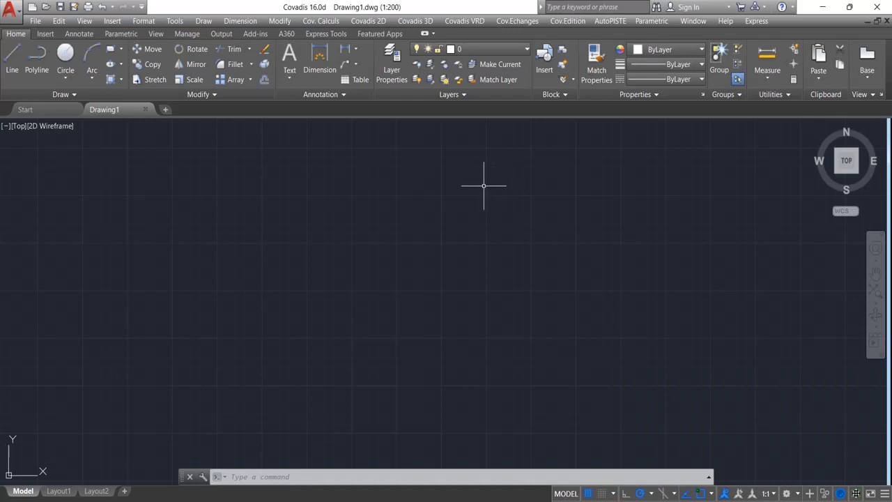
mouse_move(820, 243)
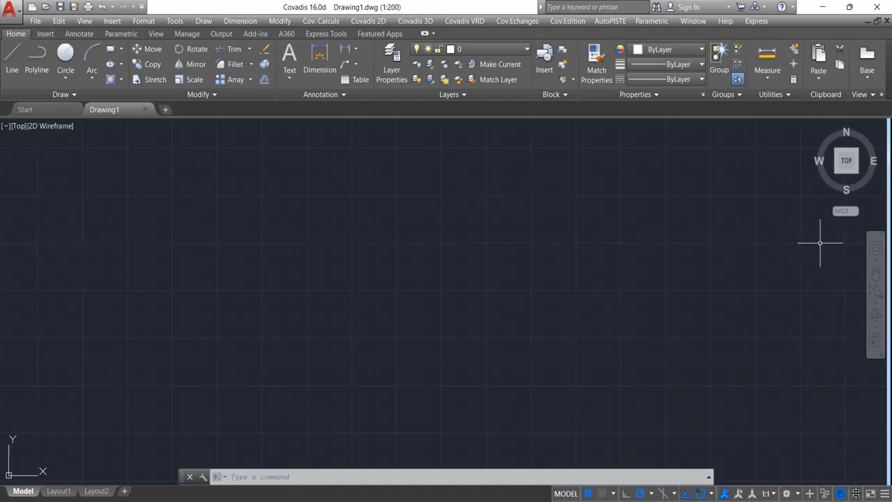
mouse_move(568, 259)
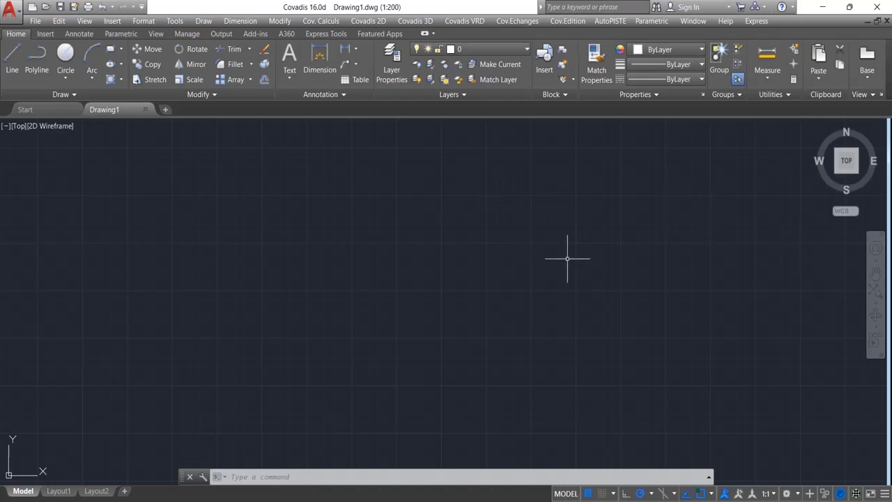
mouse_move(512, 434)
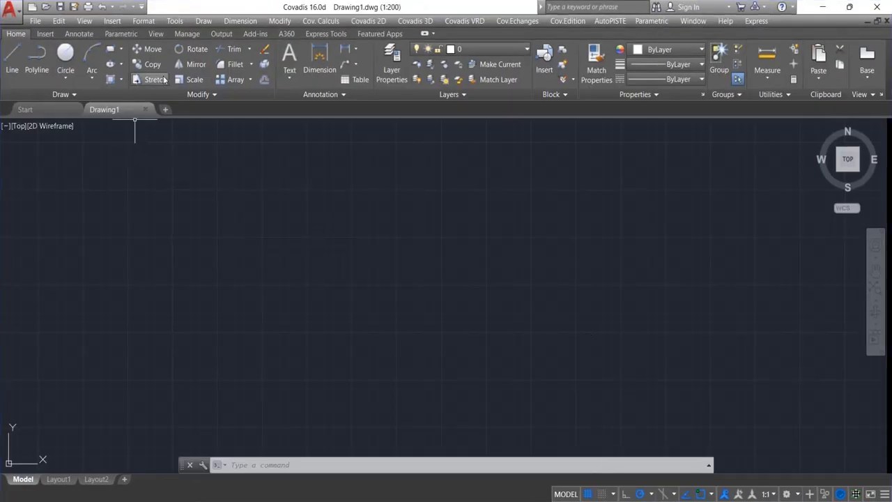
Display the Covadis Cotations / Divisions toolbar from the Toolbars list
left_click(175, 21)
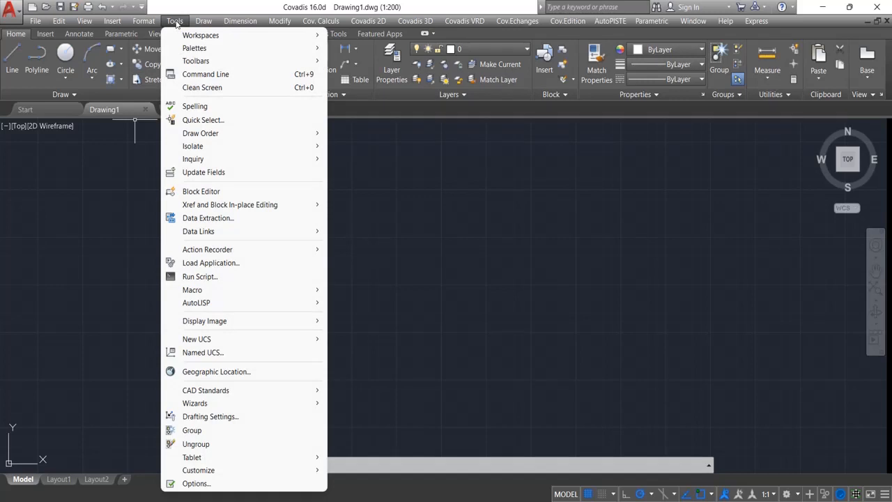
mouse_move(258, 87)
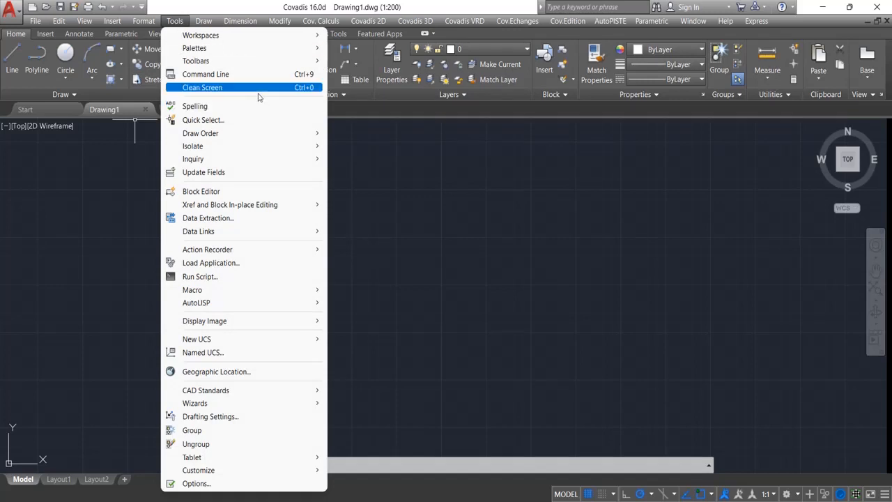
mouse_move(201, 35)
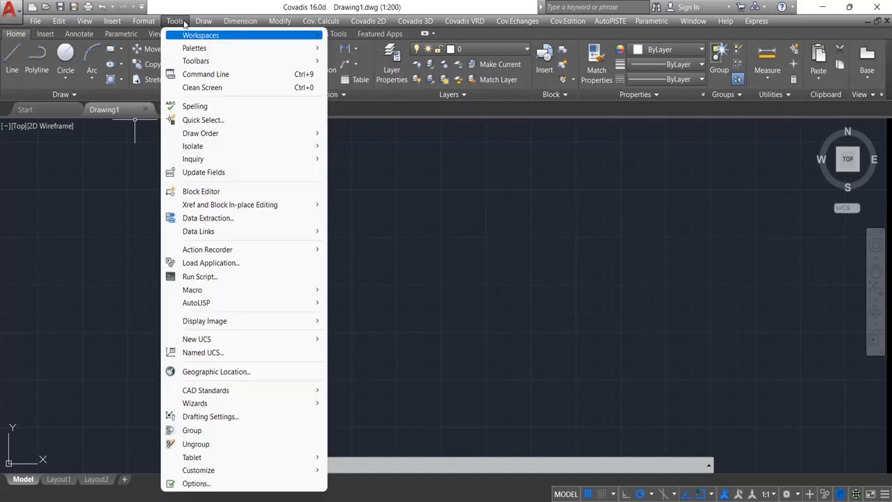
mouse_move(196, 61)
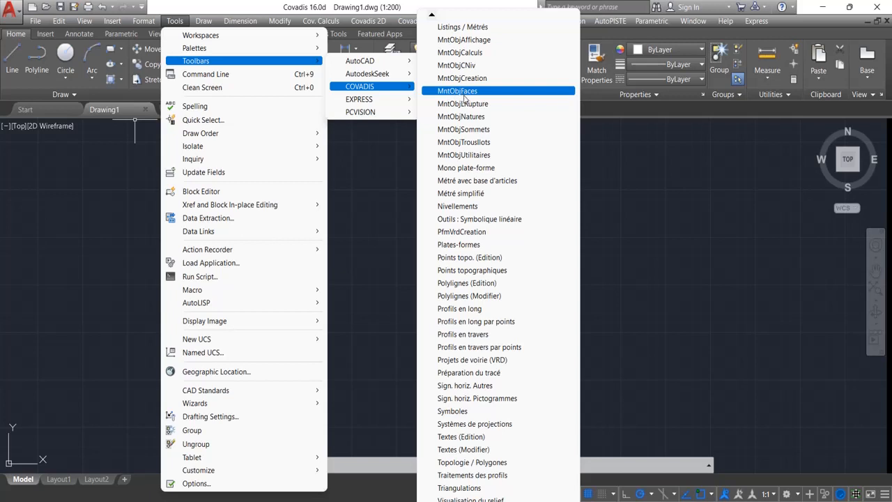
mouse_move(469, 257)
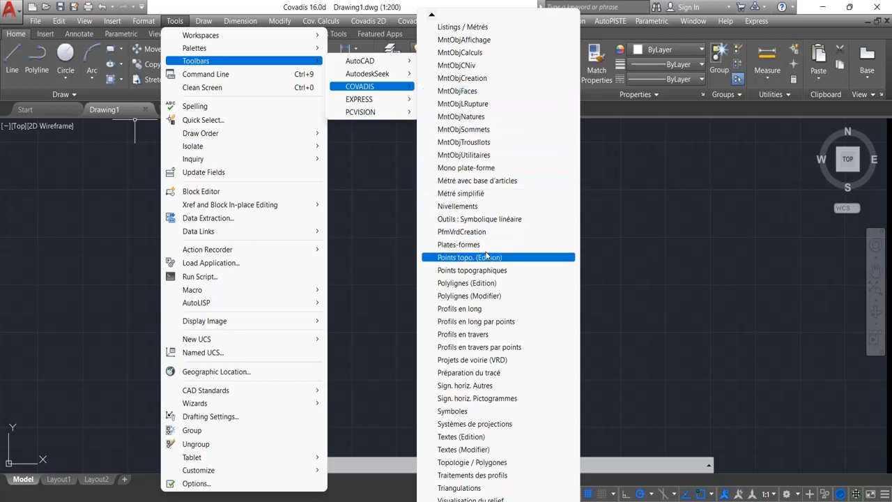
mouse_move(432, 19)
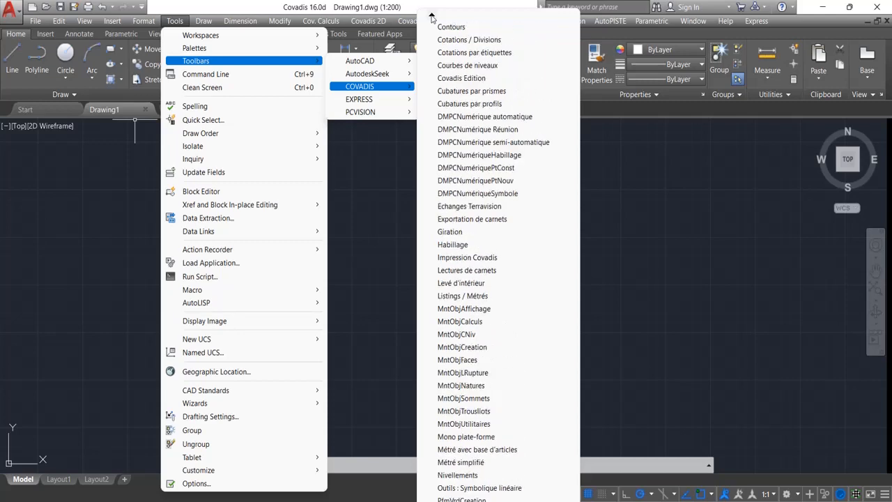
left_click(475, 167)
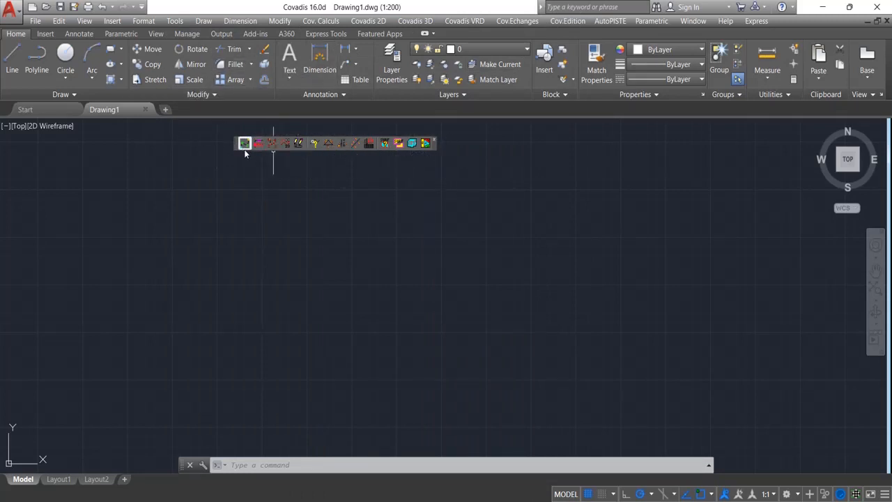
mouse_move(223, 144)
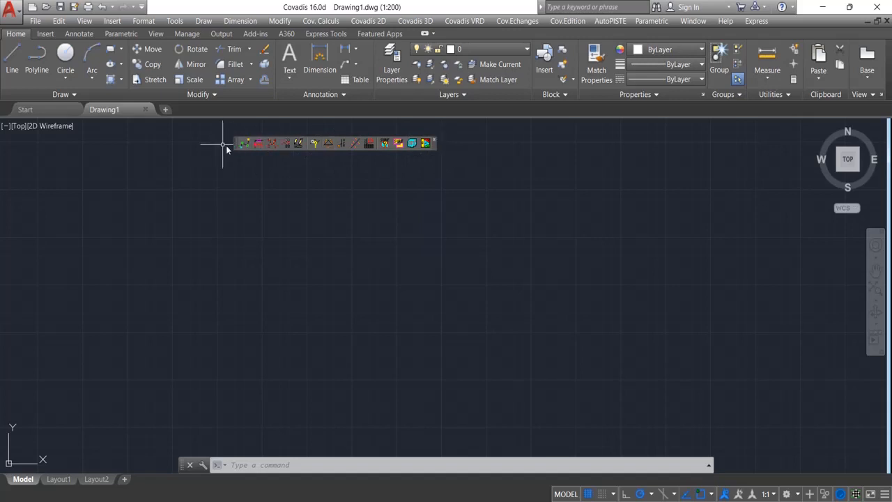
Display two additional Covadis toolbars from the Toolbars list
left_click(174, 20)
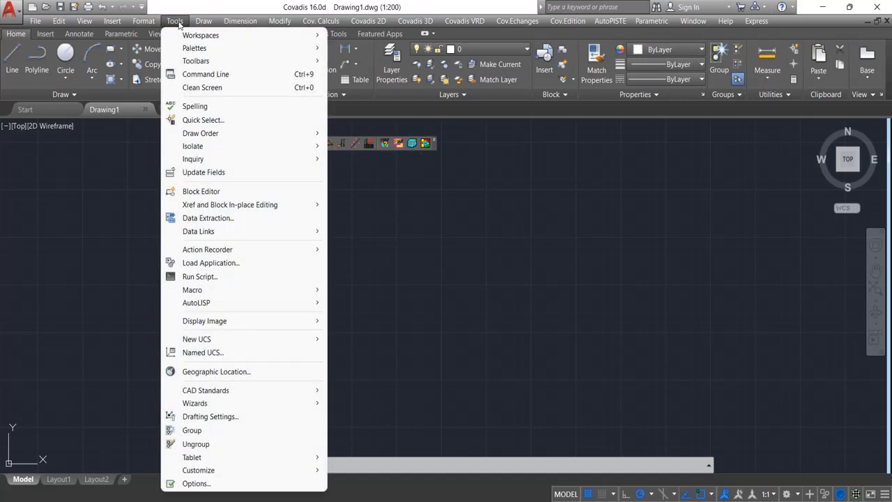
mouse_move(196, 60)
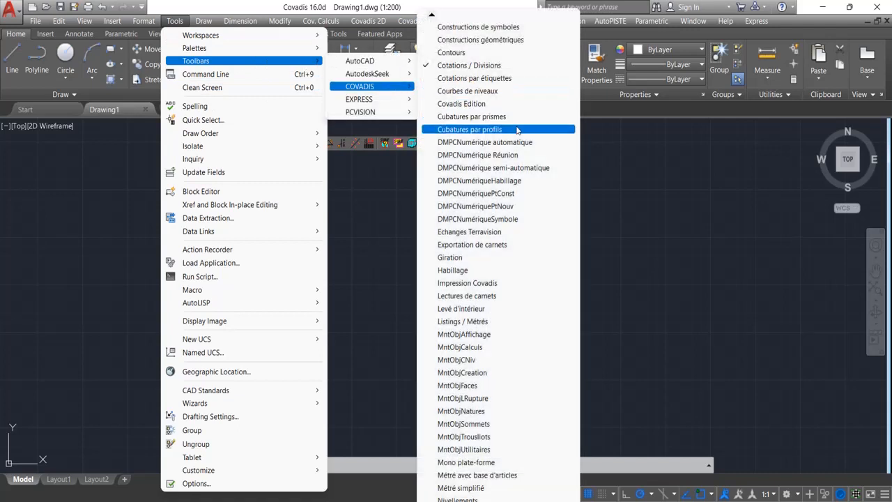
mouse_move(517, 219)
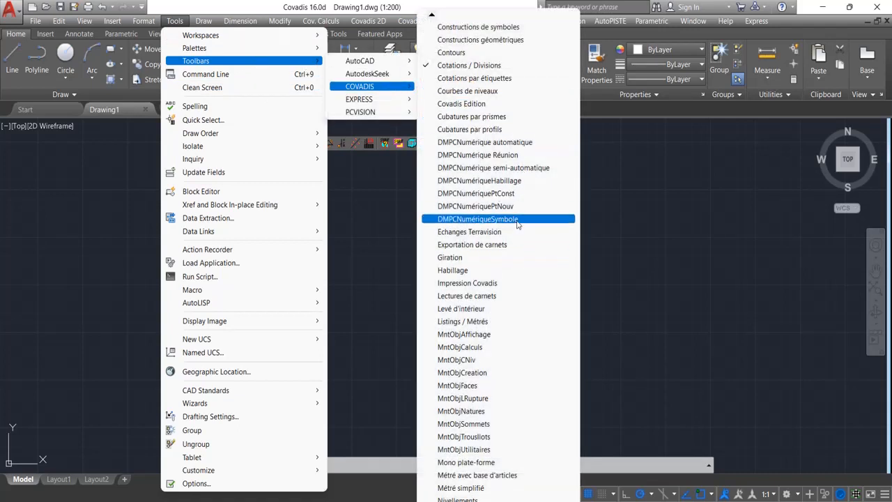
mouse_move(452, 270)
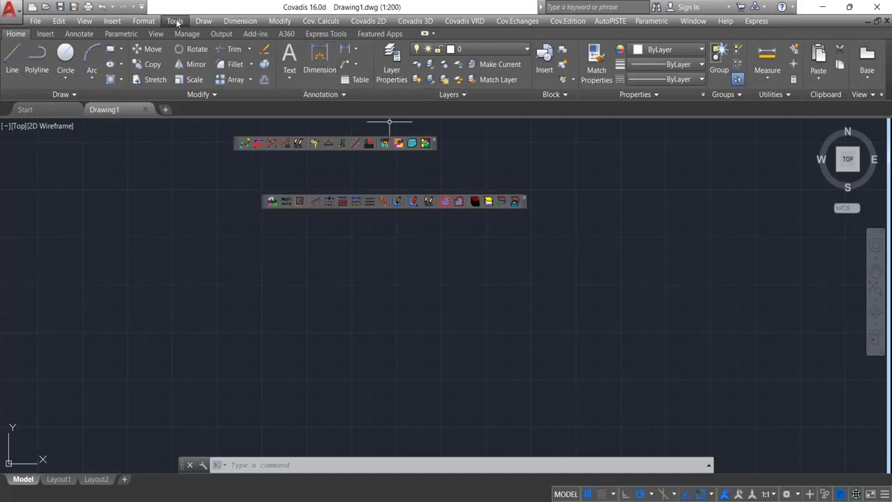
left_click(174, 20)
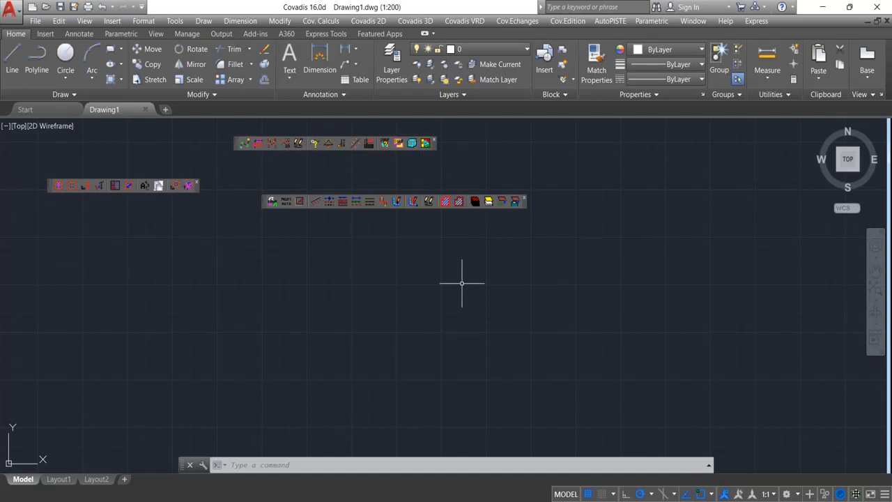
mouse_move(267, 298)
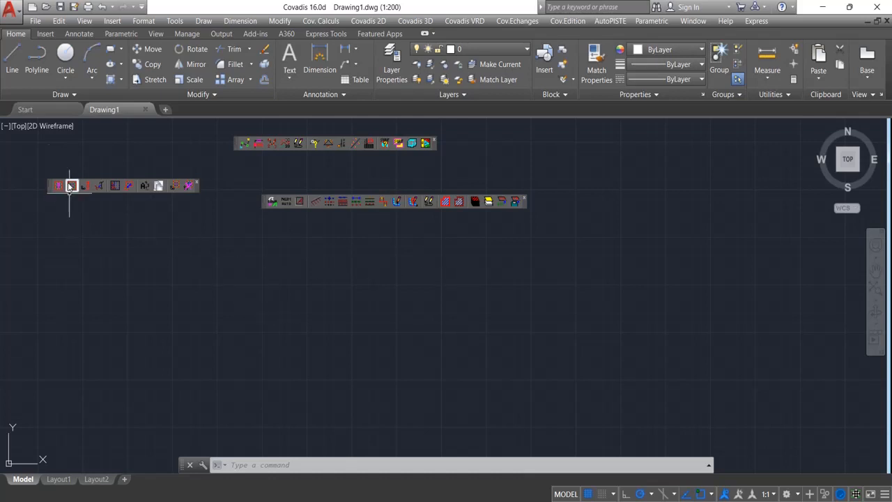
mouse_move(262, 172)
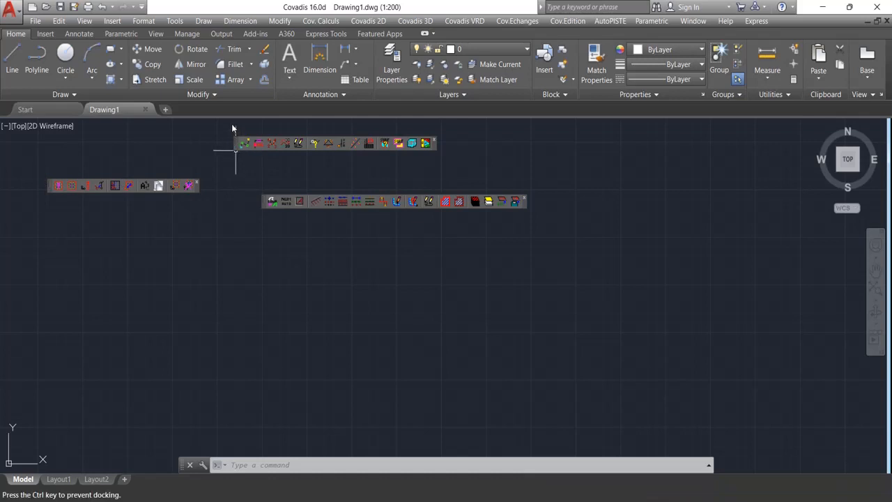
mouse_move(235, 120)
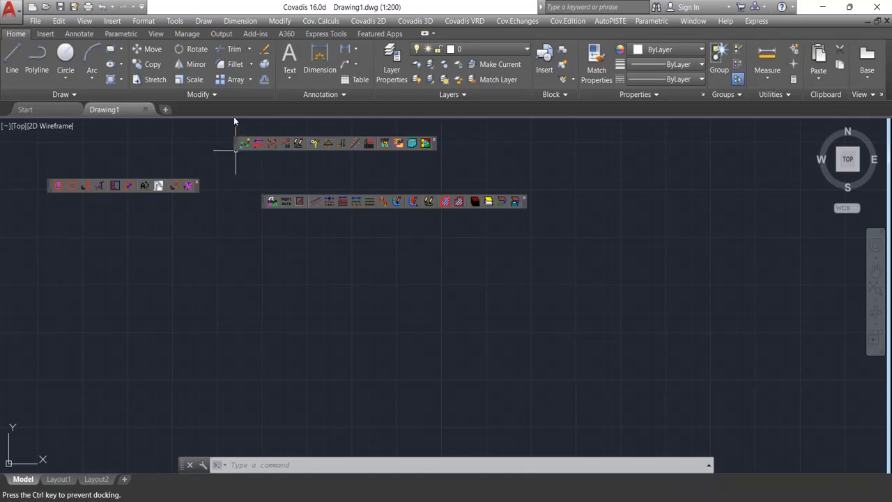
Drag the floating Covadis toolbars to dock them in one row under the ribbon
left_click_drag(337, 143, 336, 115)
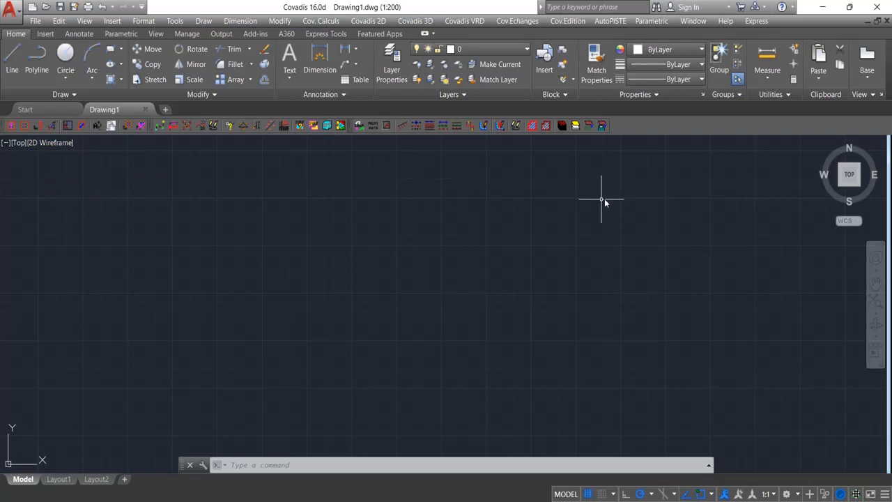
mouse_move(492, 143)
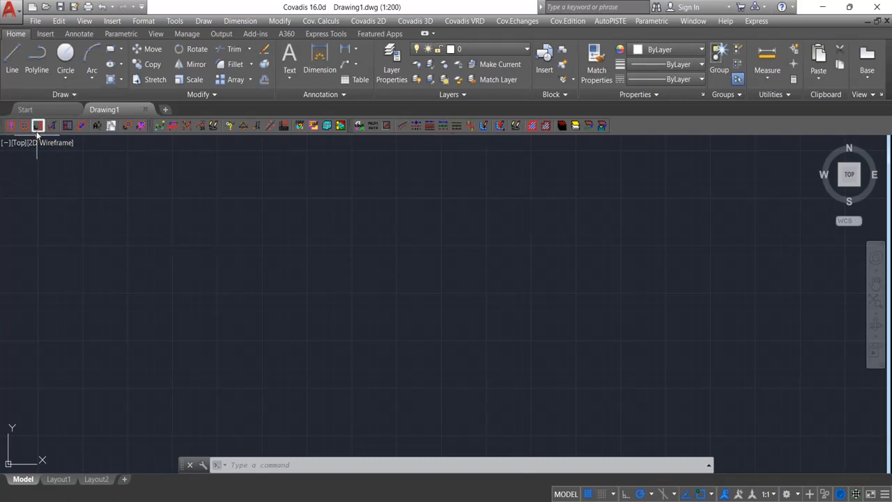
mouse_move(39, 126)
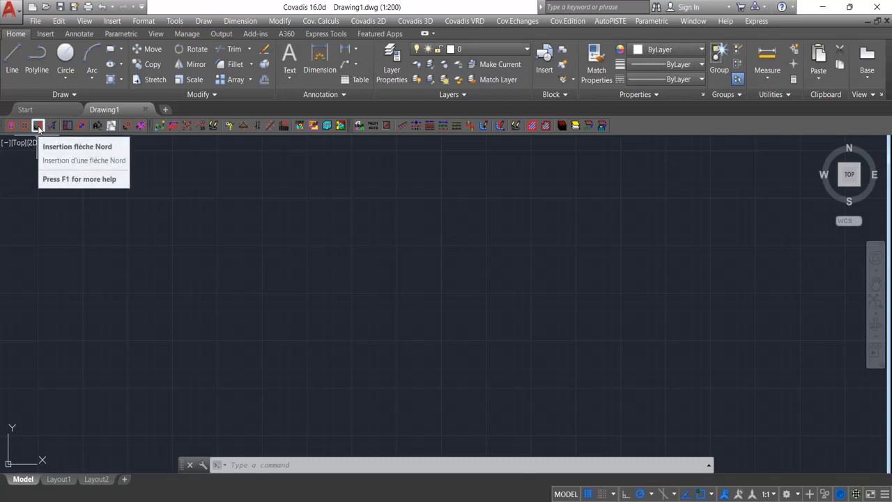
Start inserting a north arrow with the Insertion flèche Nord tool
left_click(38, 126)
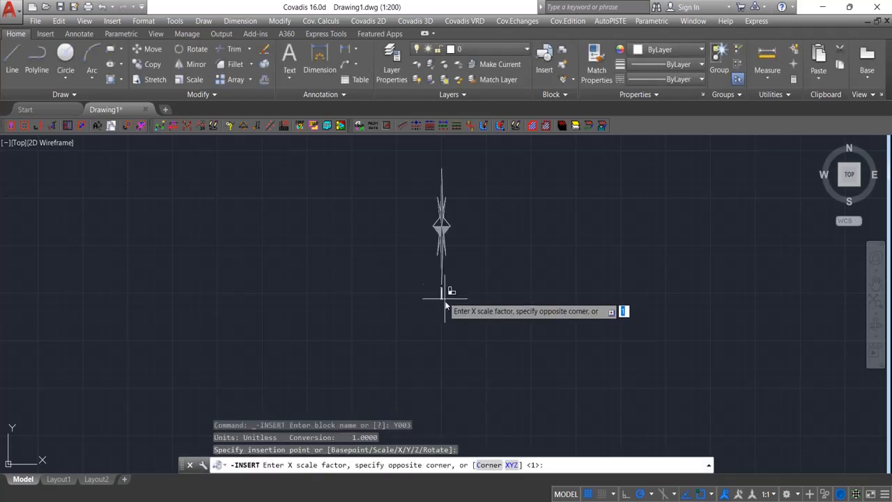
mouse_move(454, 271)
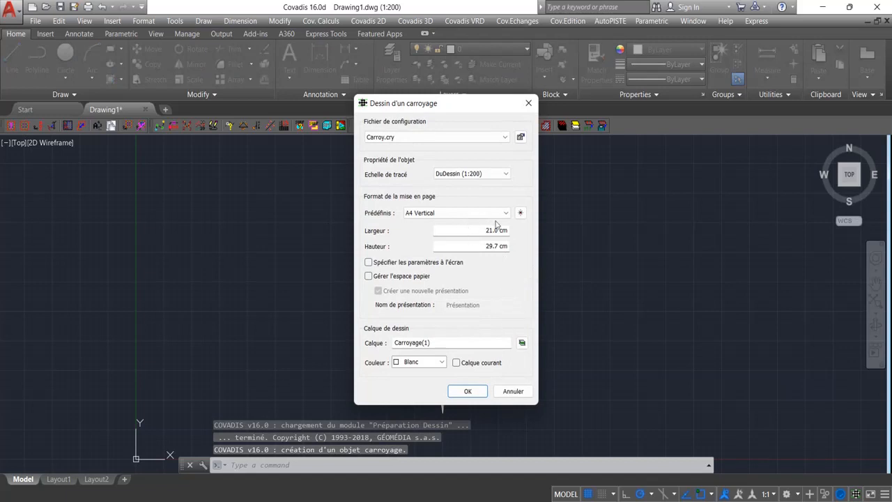
Confirm the A4 Vertical carroyage frame at 1:200 scale
left_click(468, 392)
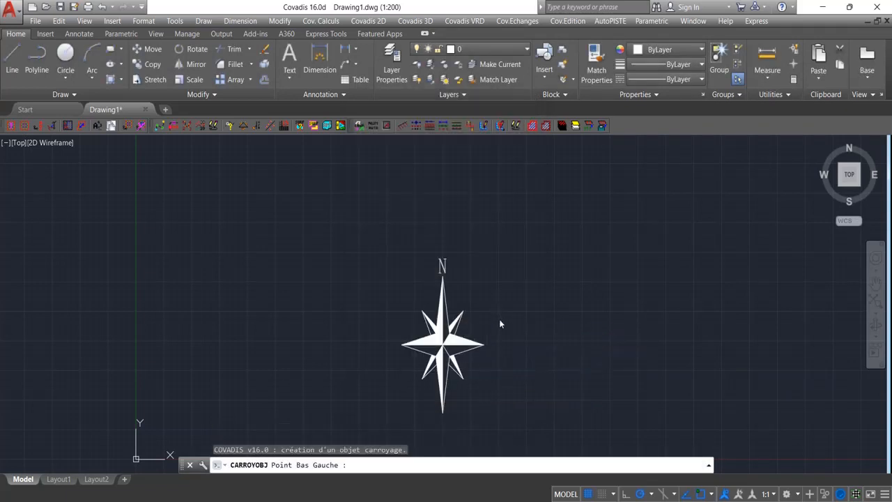
Accept the lower-left point to place the A4 vertical sheet frame
right_click(503, 318)
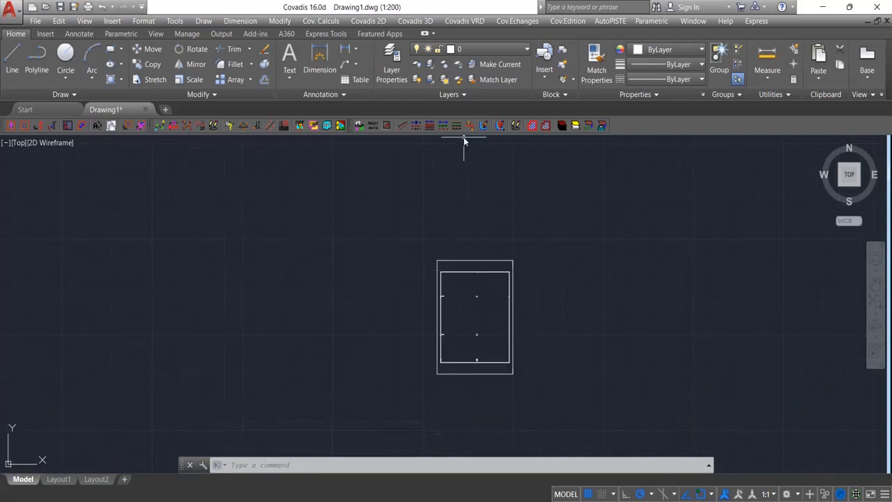
mouse_move(855, 227)
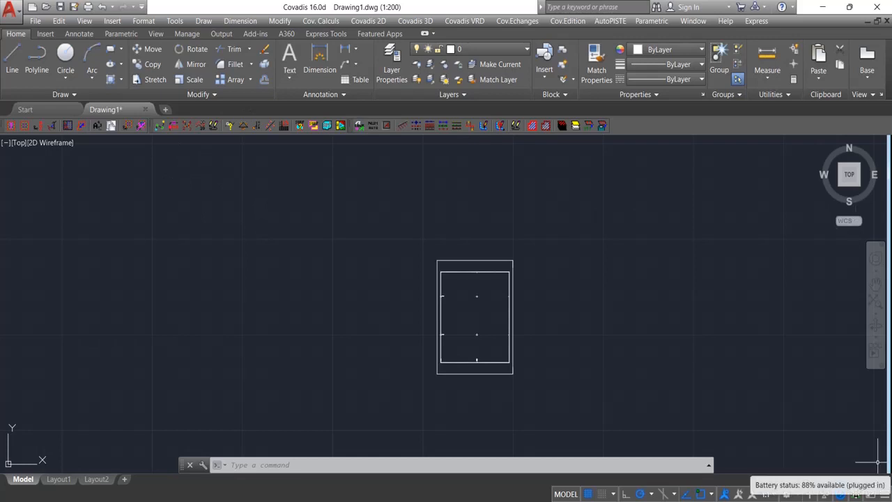
mouse_move(816, 450)
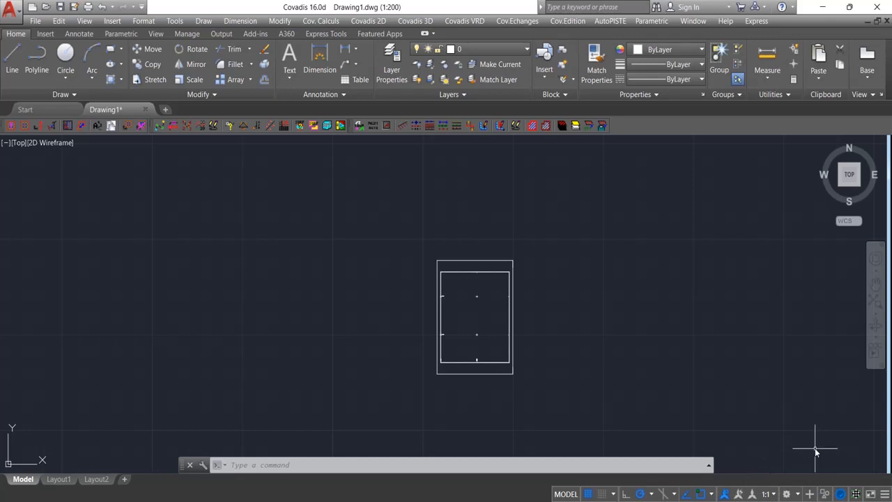
mouse_move(654, 392)
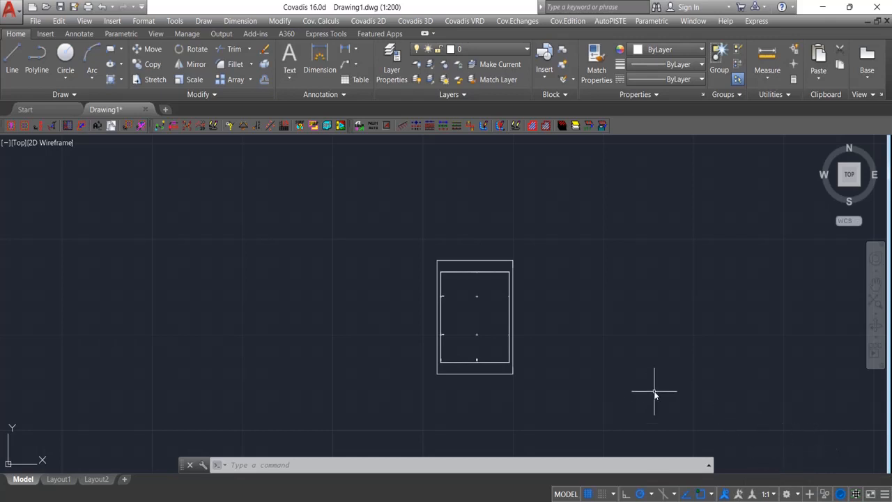
mouse_move(421, 310)
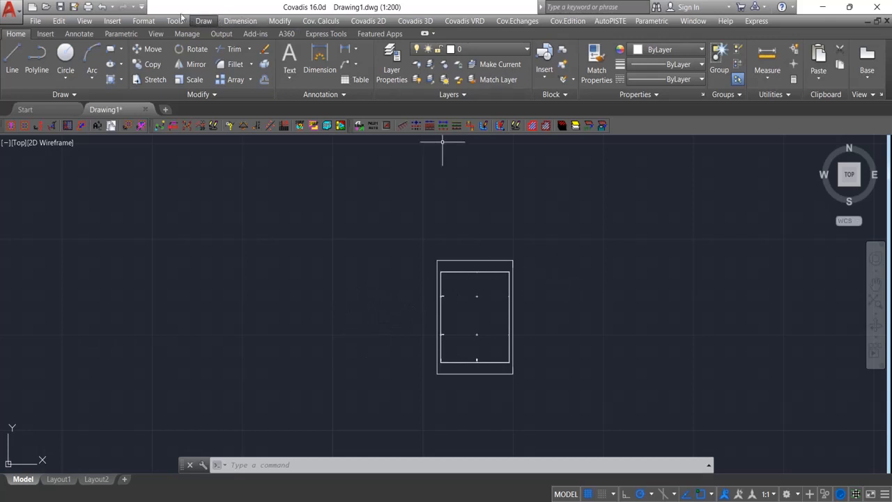
left_click(175, 20)
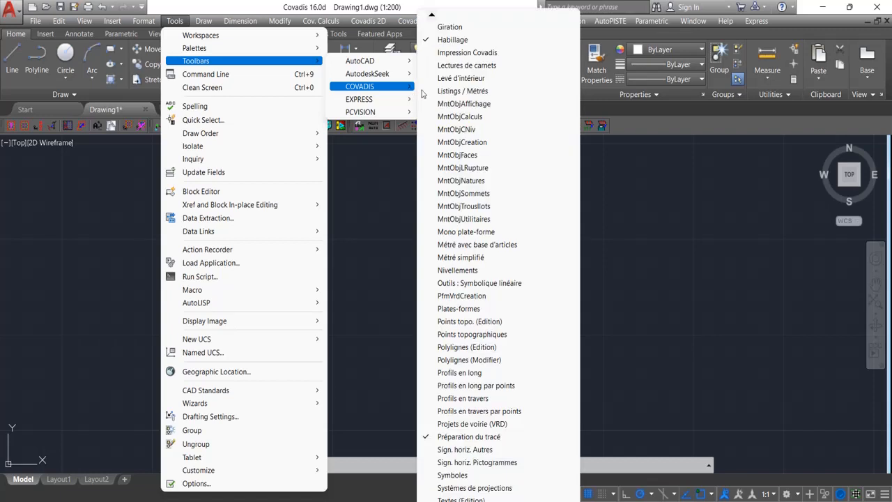
mouse_move(465, 232)
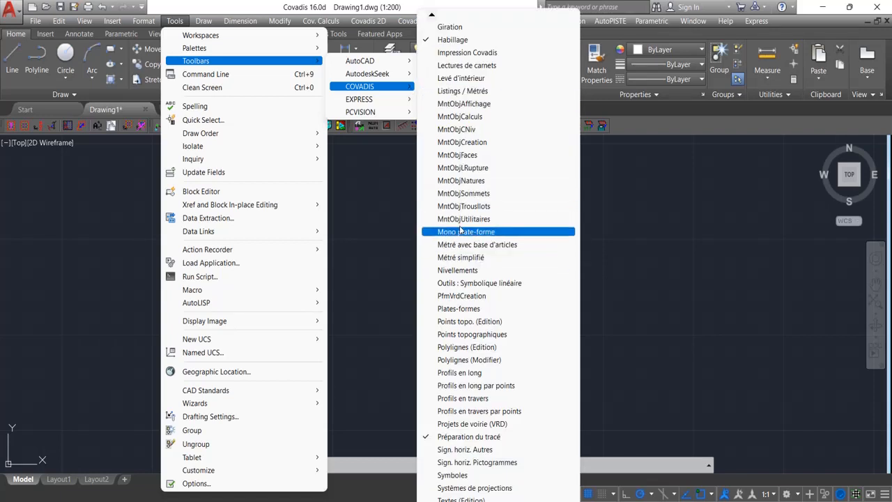
mouse_move(459, 117)
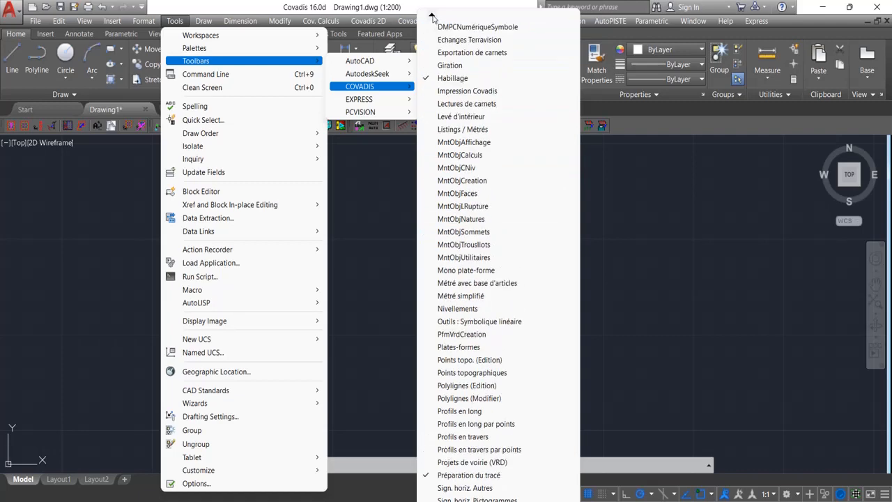
mouse_move(360, 60)
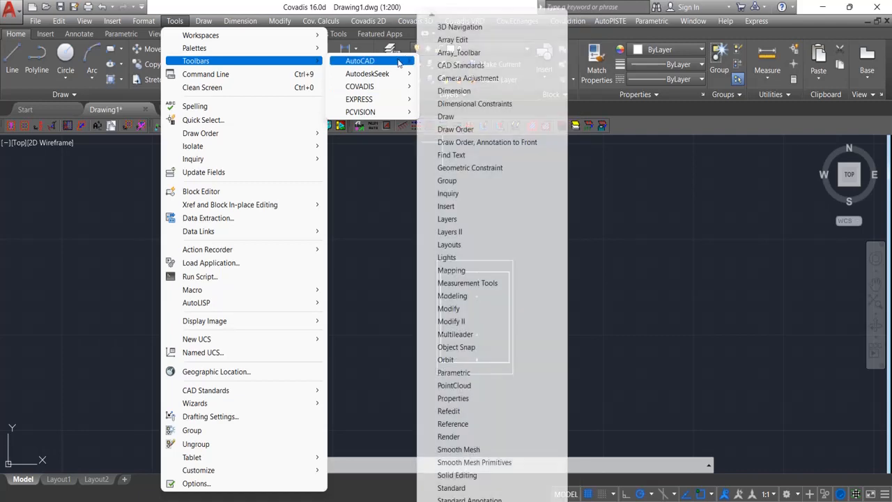
mouse_move(454, 91)
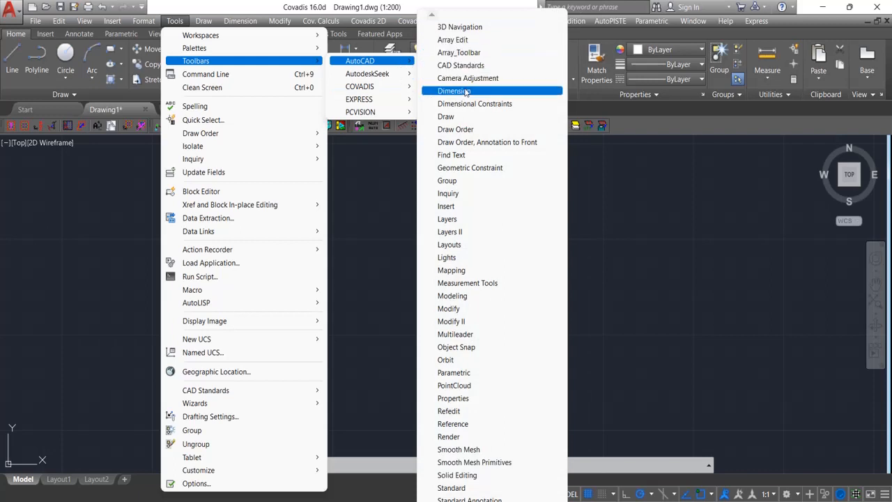
mouse_move(460, 65)
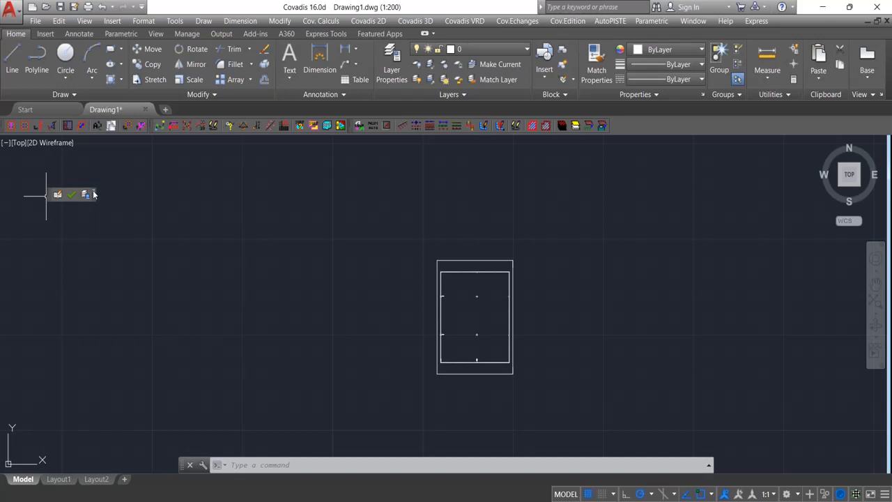
mouse_move(565, 328)
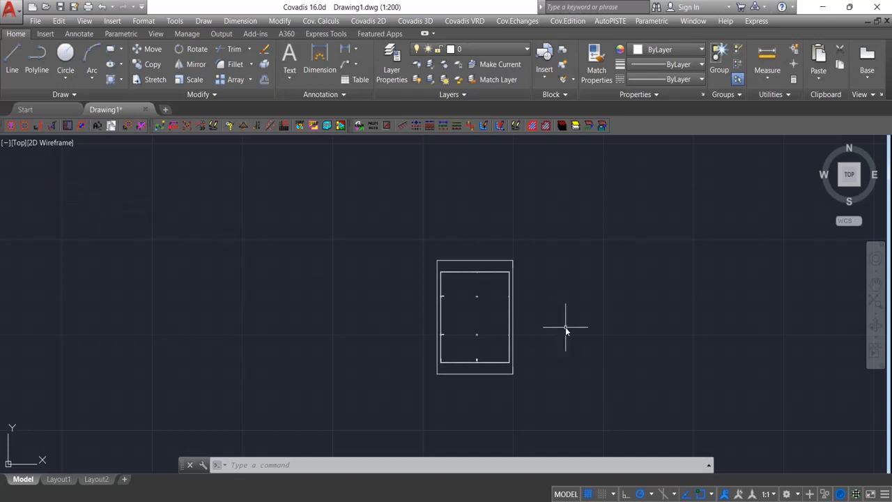
mouse_move(486, 267)
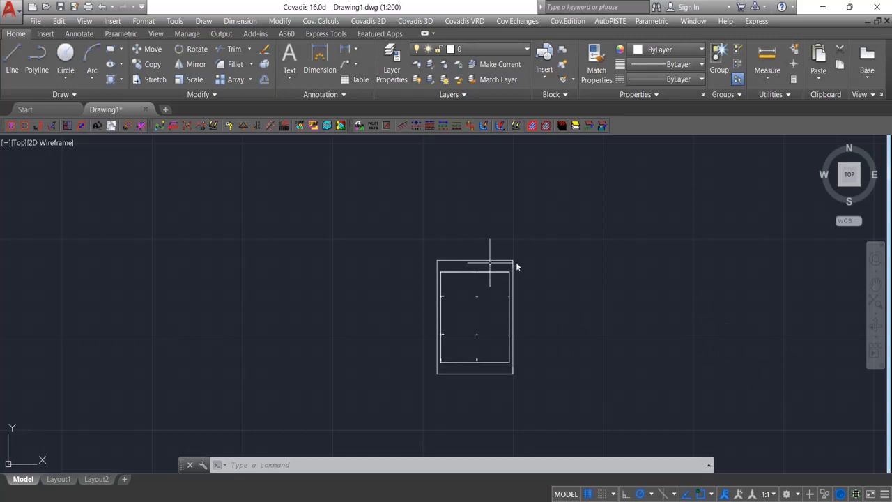
mouse_move(343, 286)
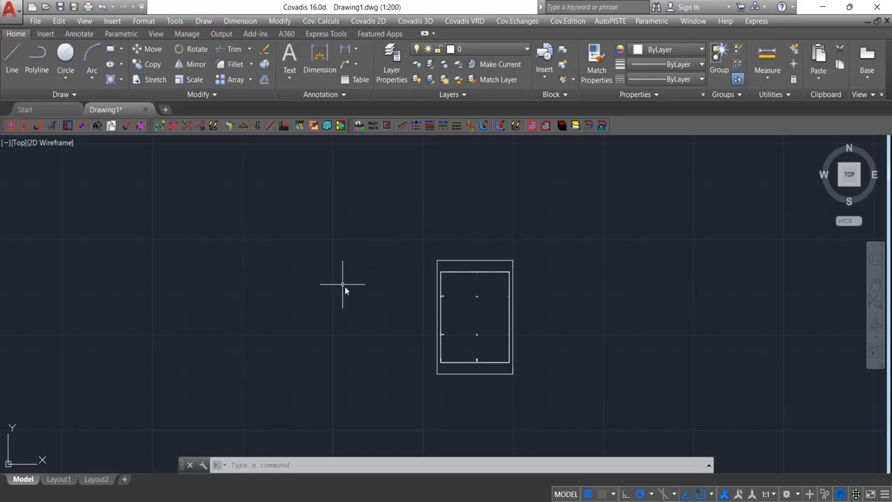
mouse_move(359, 286)
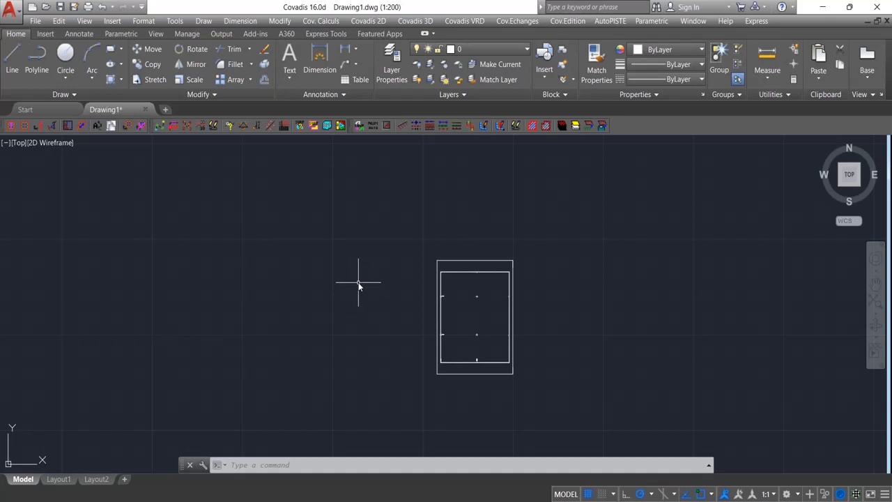
mouse_move(510, 189)
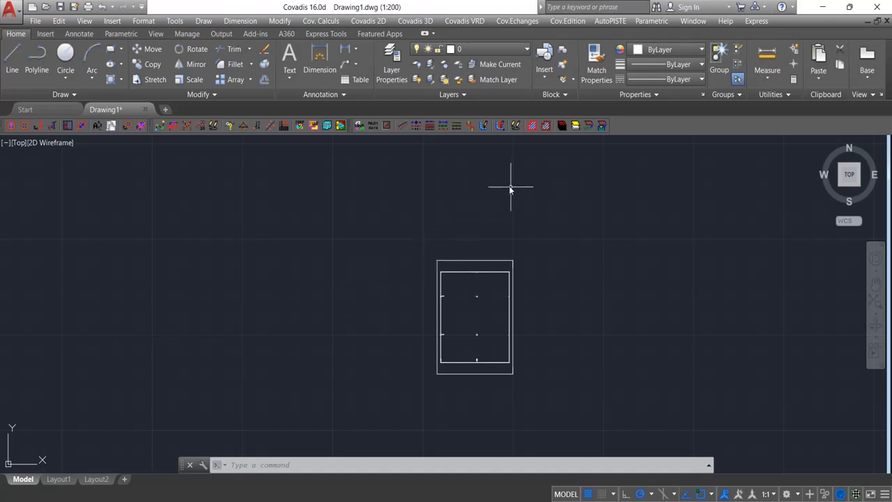
mouse_move(506, 187)
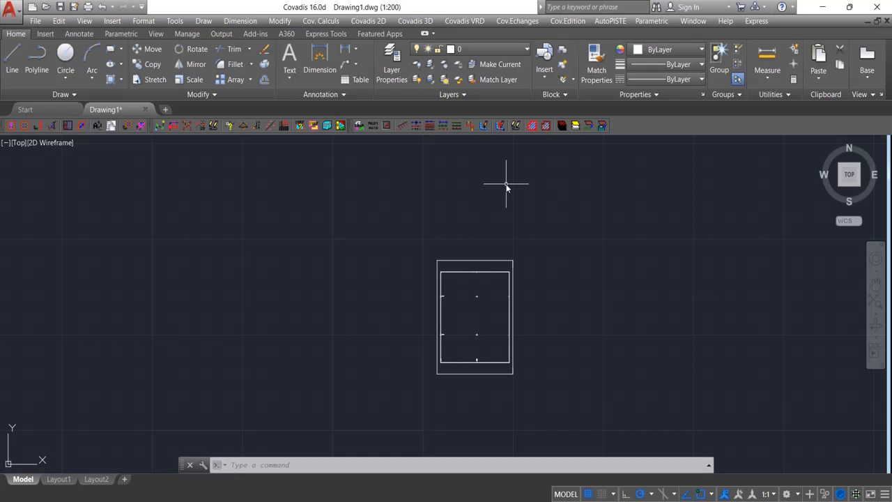
mouse_move(507, 194)
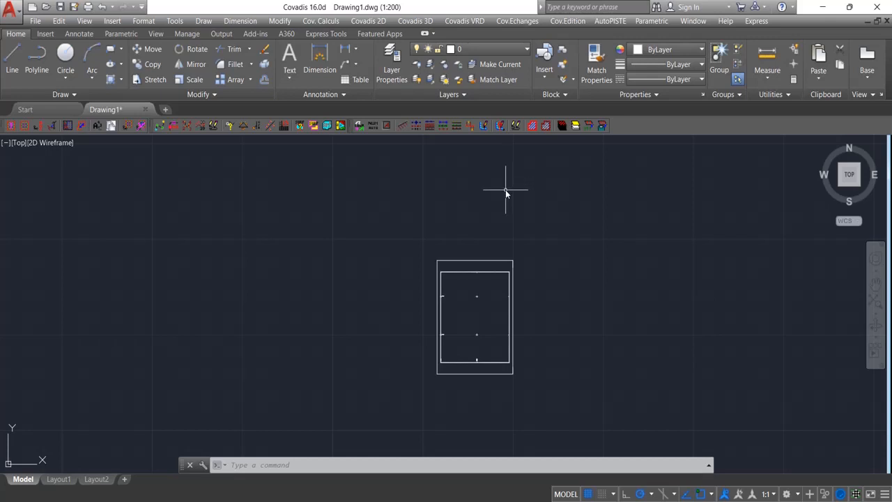
mouse_move(521, 191)
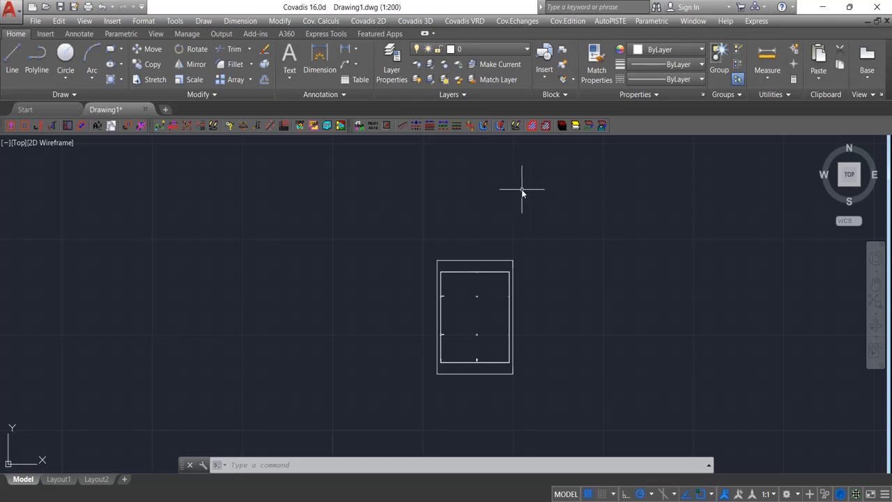
mouse_move(841, 327)
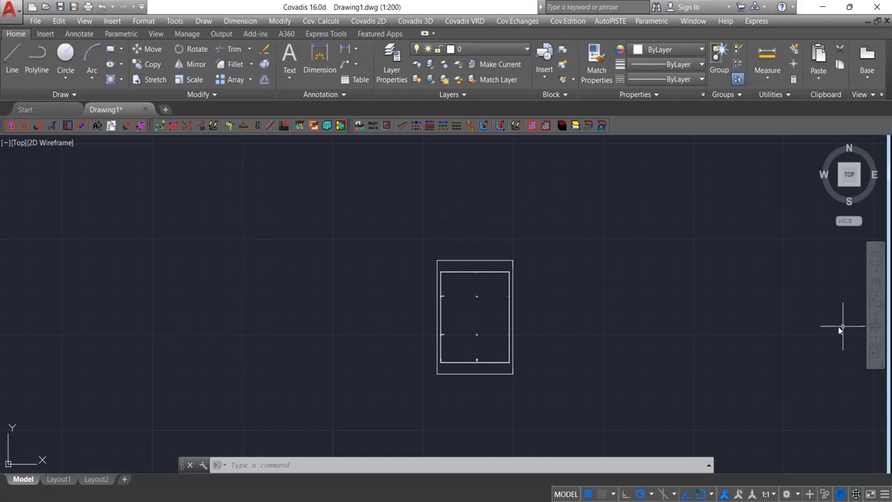
mouse_move(626, 382)
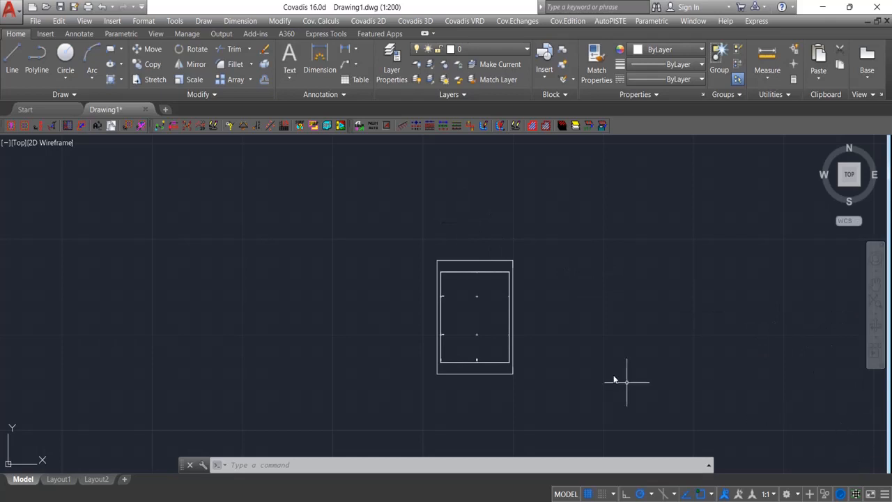
mouse_move(556, 368)
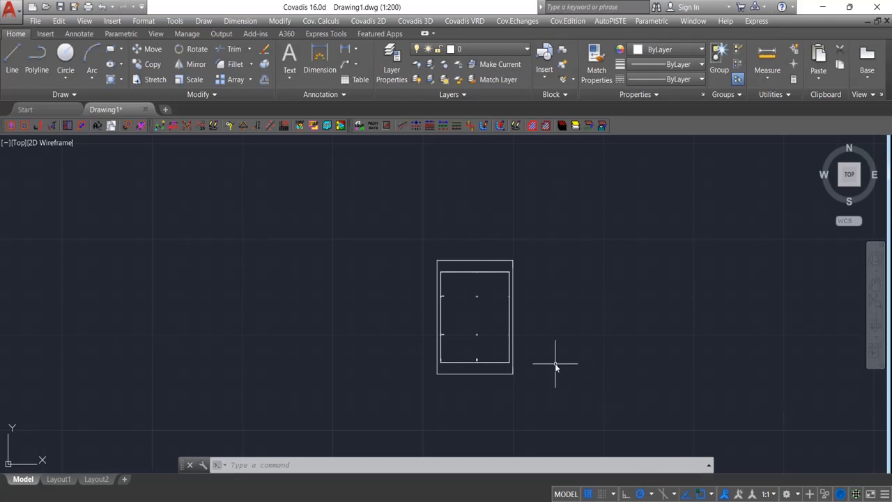